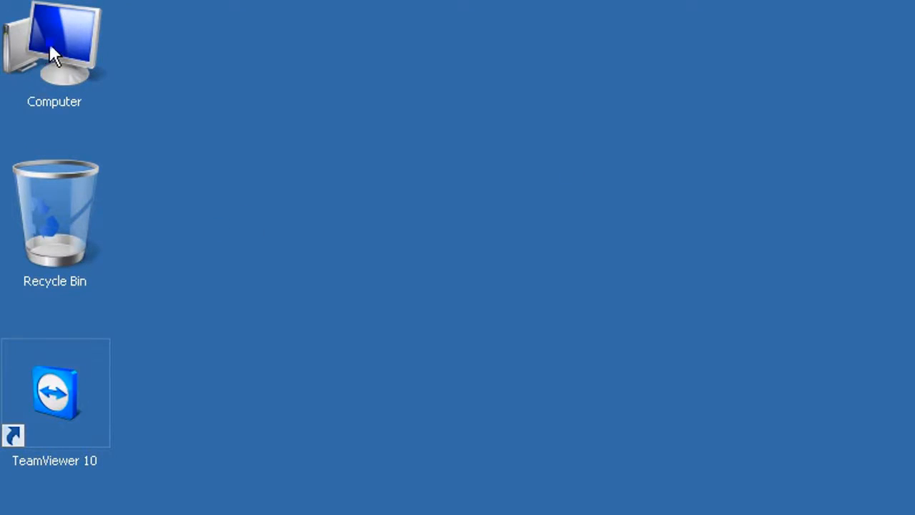
Launch Computer Management from the desktop Computer icon's context menu
right_click(54, 43)
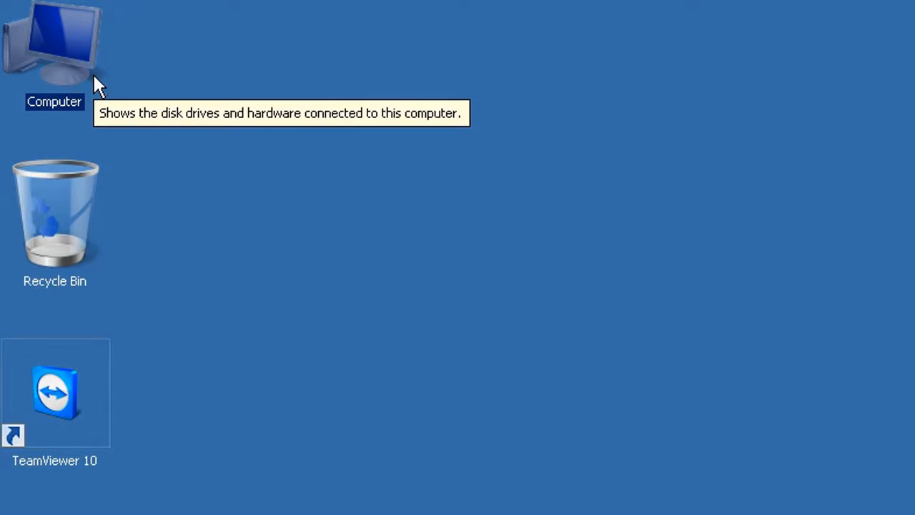
double_click(54, 43)
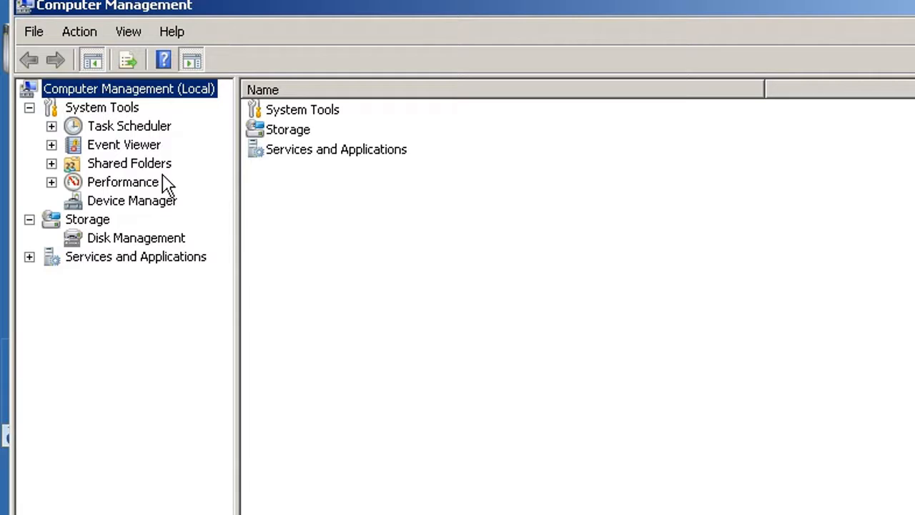
Expand Disk drives in Device Manager to reveal the WDC WD5000BEVT USB external drive
click(132, 200)
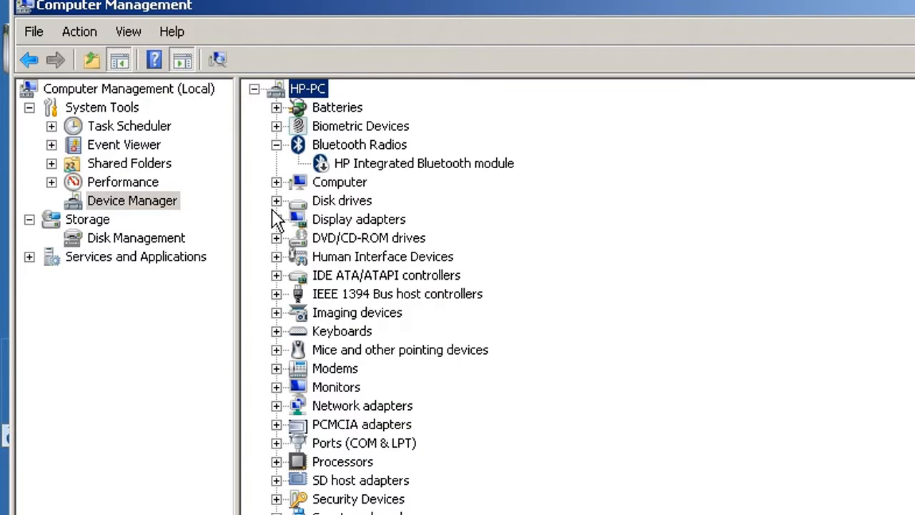
click(277, 200)
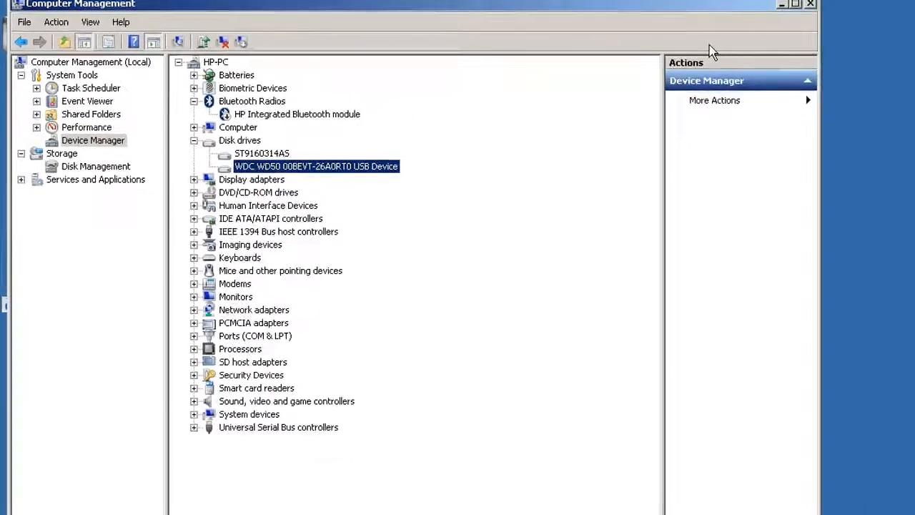
click(811, 4)
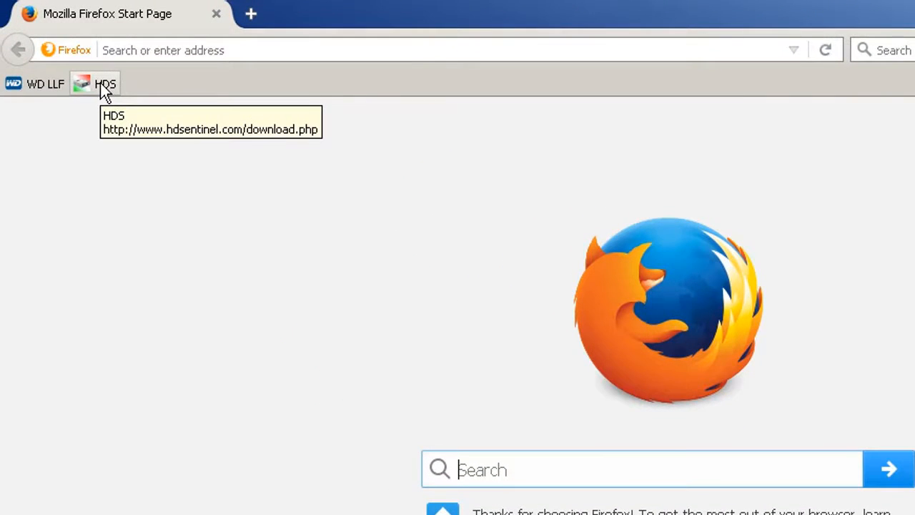
Save the Hard Disk Sentinel Professional Portable v4.71 zip from the HDS website
click(105, 84)
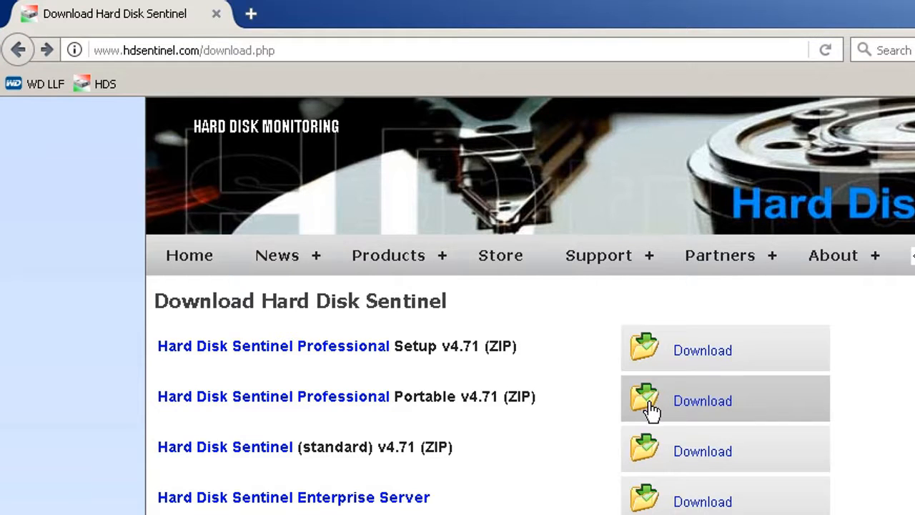
click(703, 401)
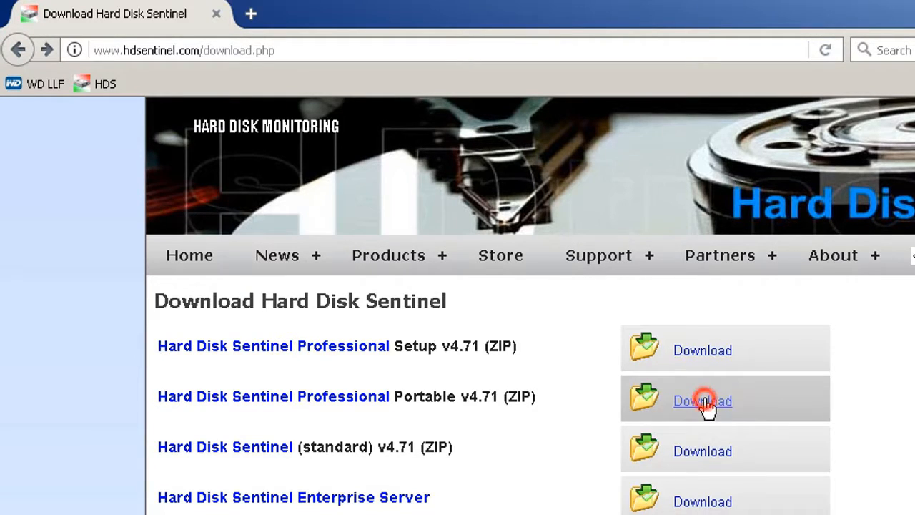
click(702, 401)
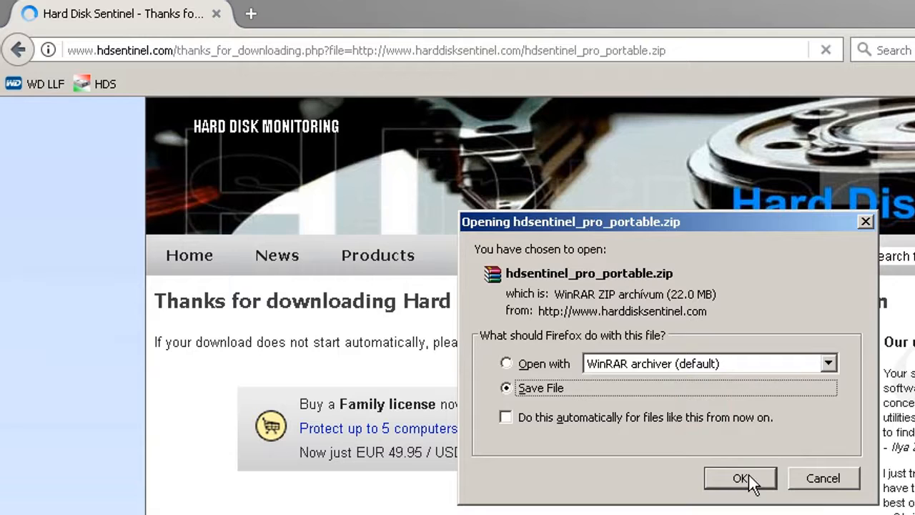
click(740, 477)
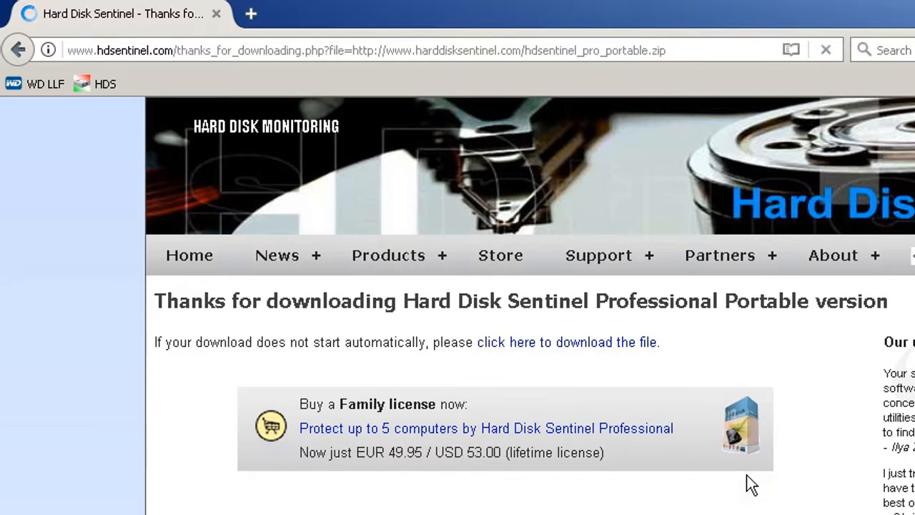
Show the completed download in Firefox's Downloads list
scroll(right, 3)
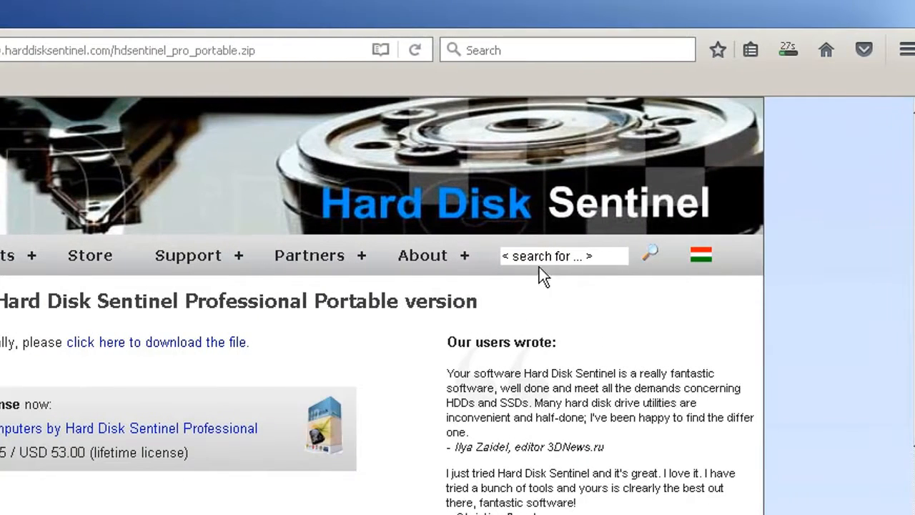
mouse_move(225, 204)
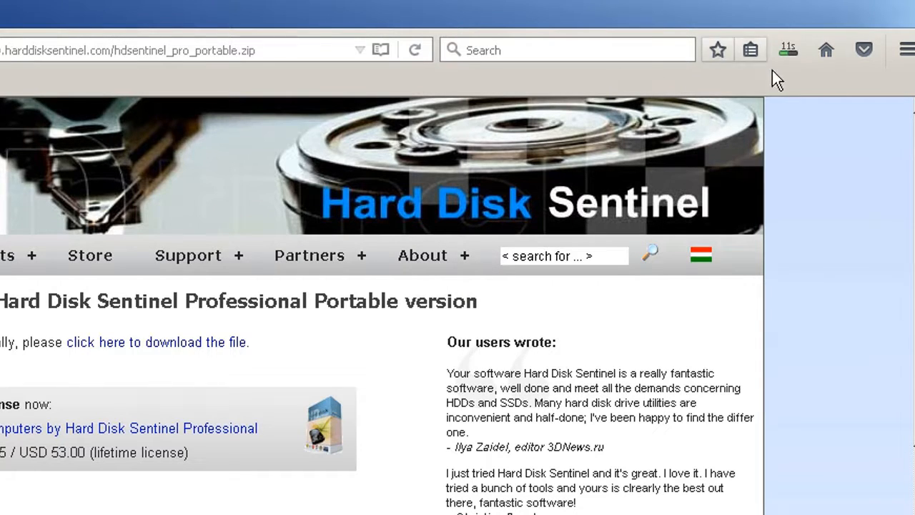
mouse_move(788, 49)
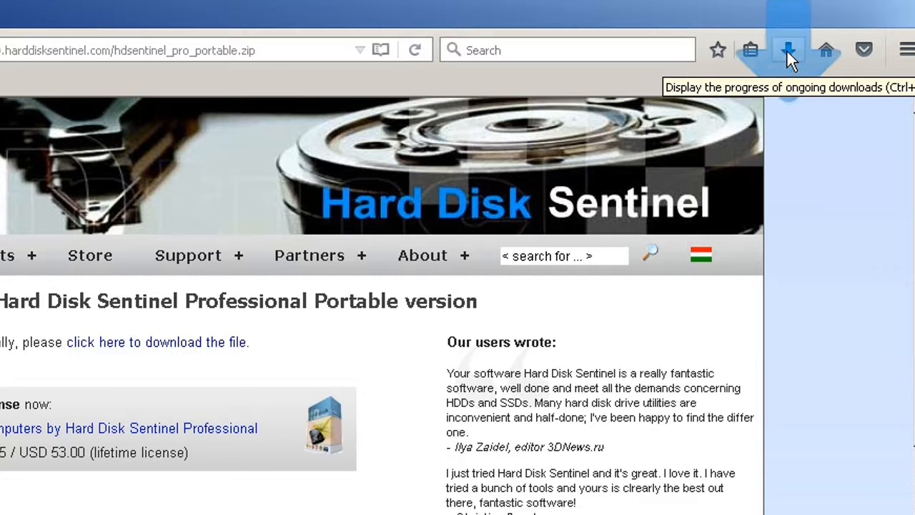
click(788, 49)
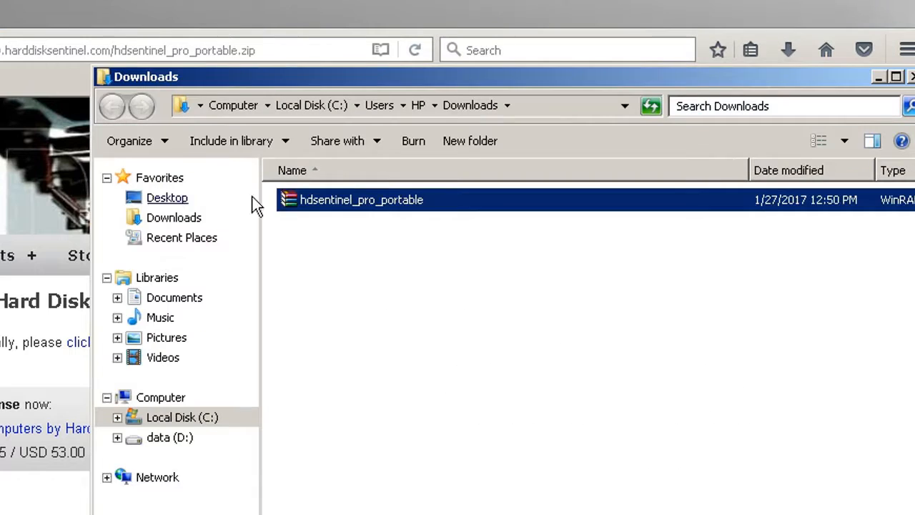
Extract the portable zip to its own folder and bring up HDSentinel.exe's actions
right_click(361, 199)
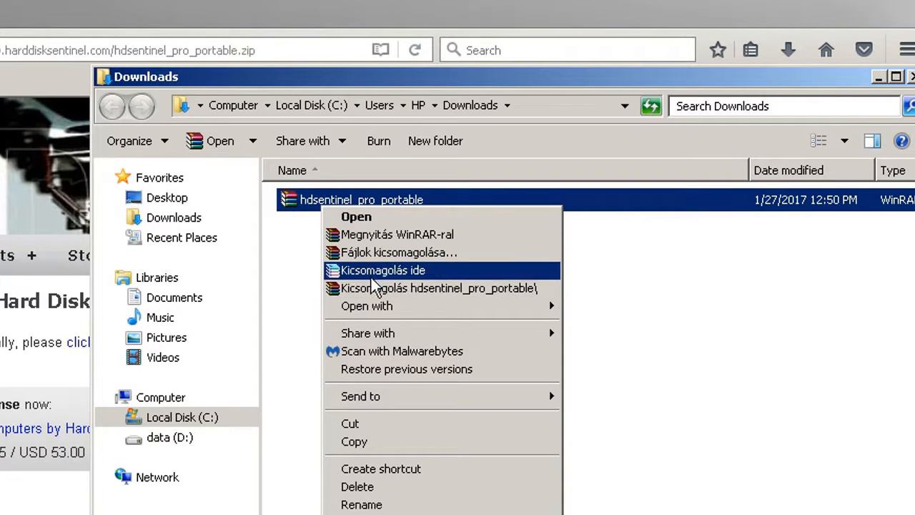
click(382, 270)
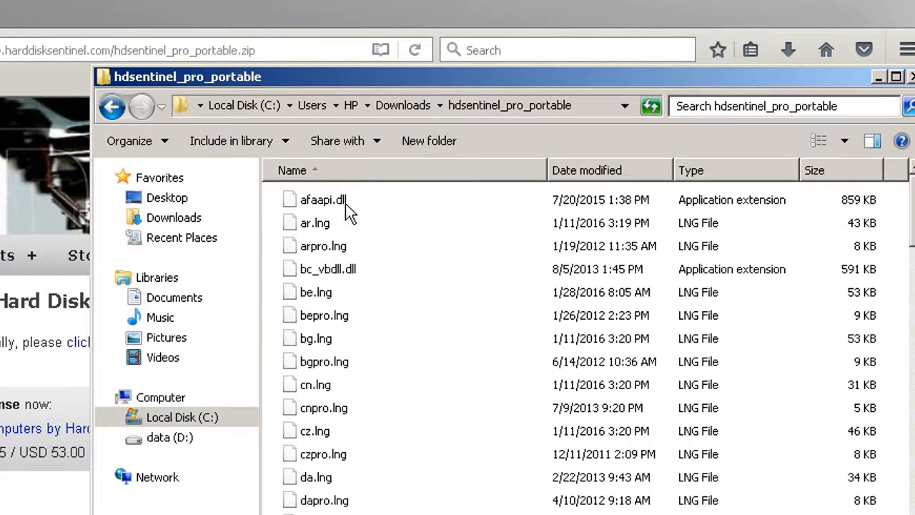
scroll(down, 3)
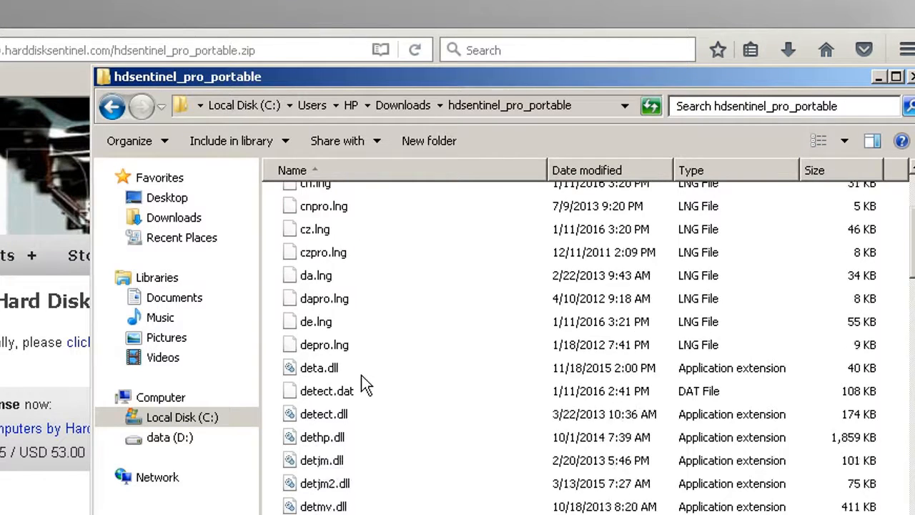
scroll(down, 3)
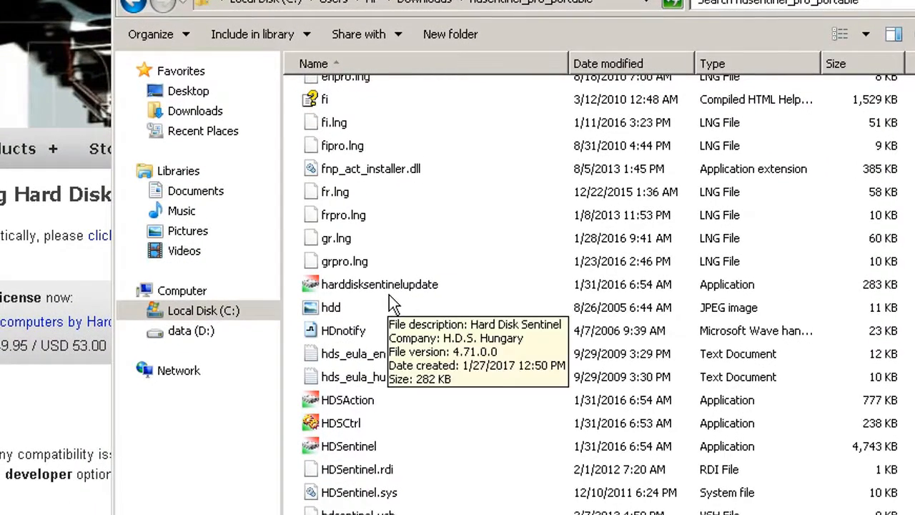
right_click(348, 446)
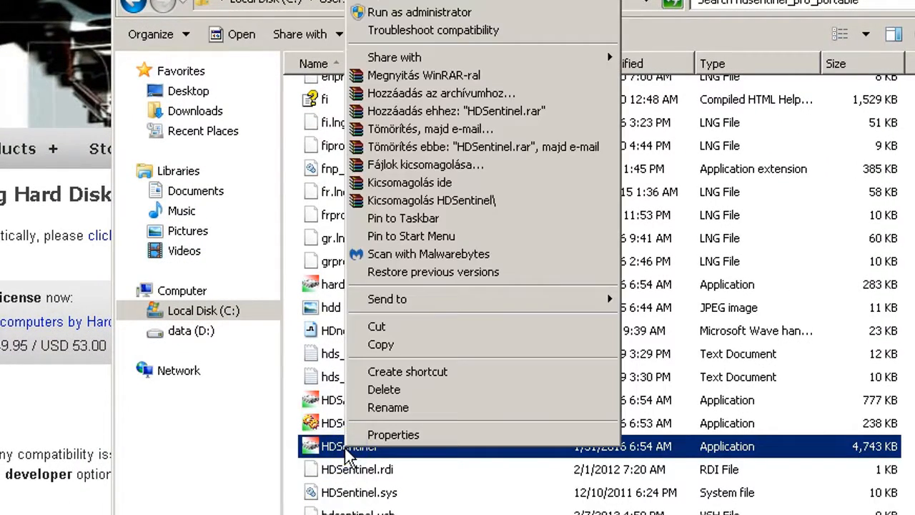
mouse_move(387, 299)
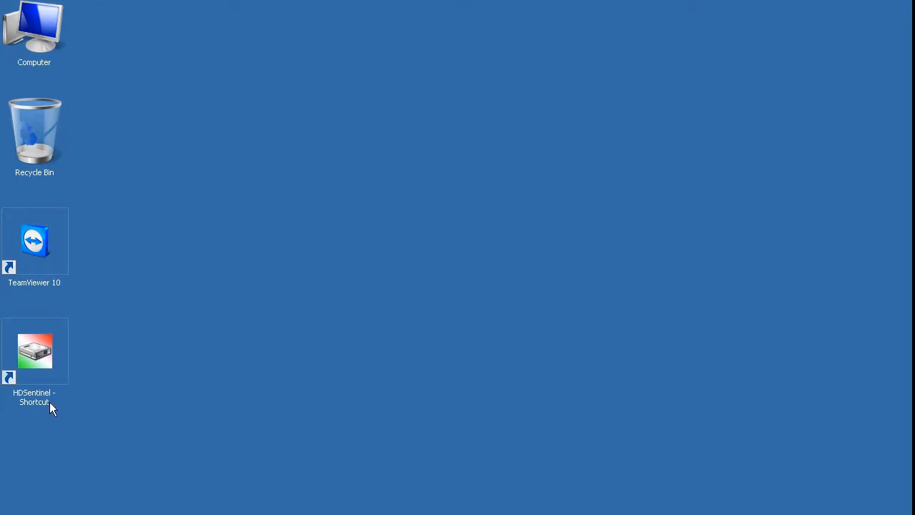
Launch Hard Disk Sentinel from the HDSentinel - Shortcut desktop icon
click(34, 351)
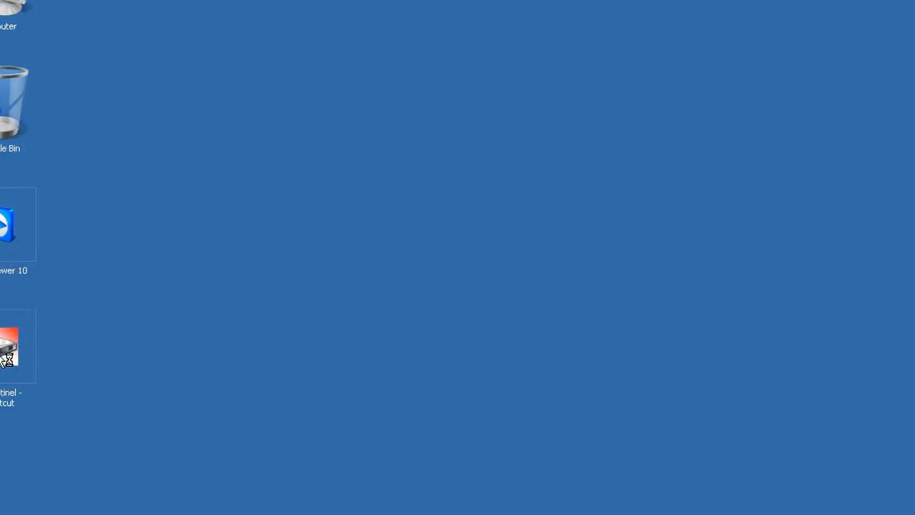
double_click(7, 346)
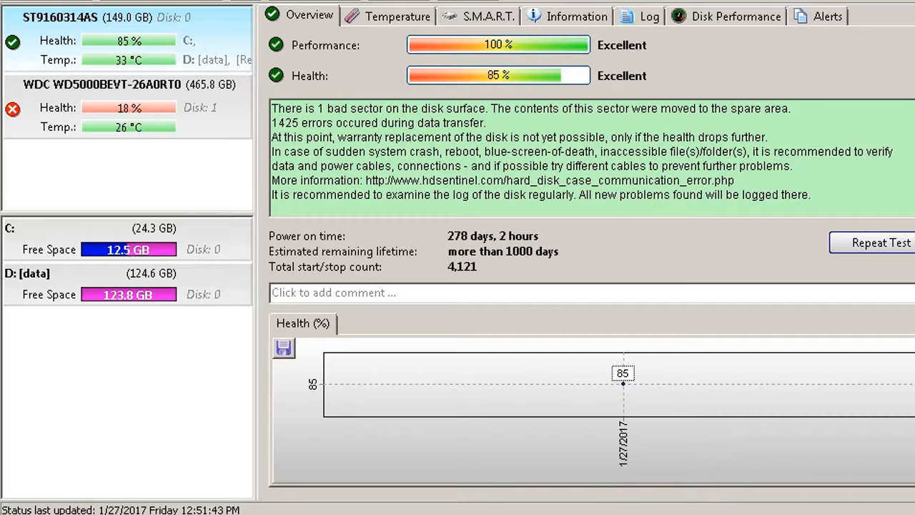
mouse_move(61, 143)
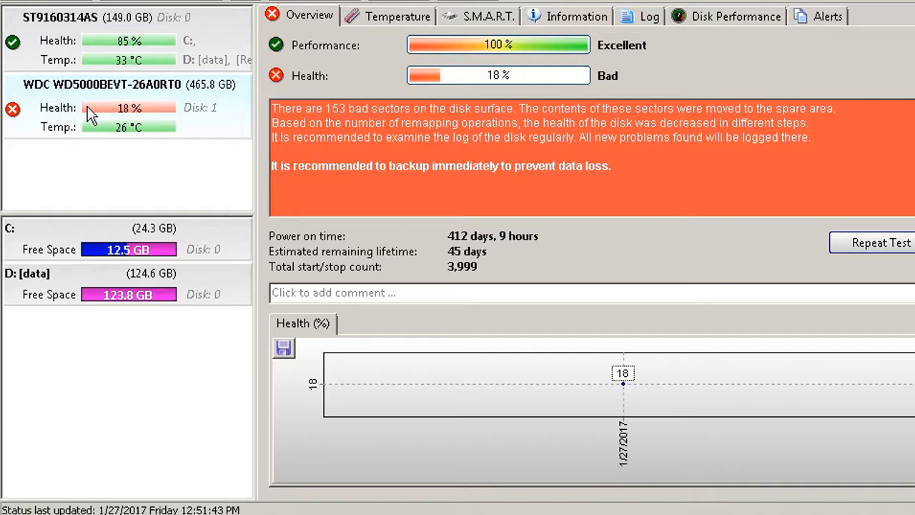
mouse_move(143, 100)
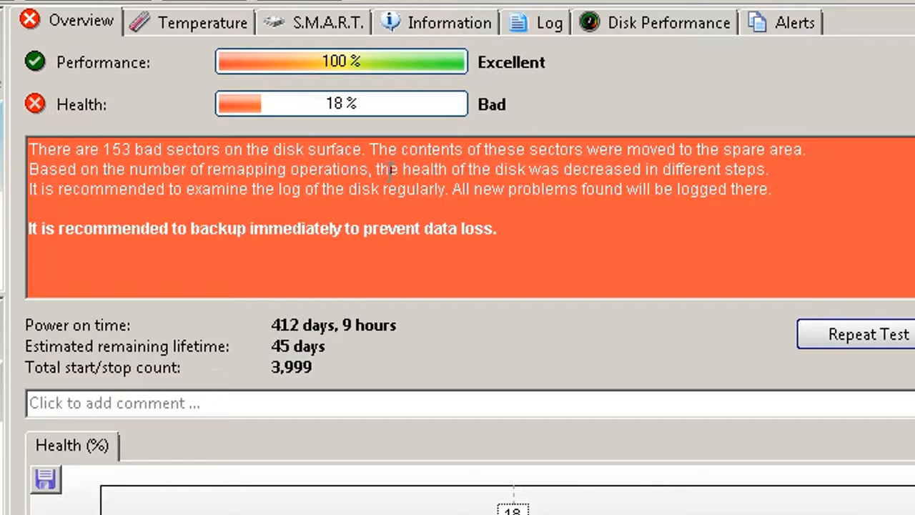
mouse_move(796, 279)
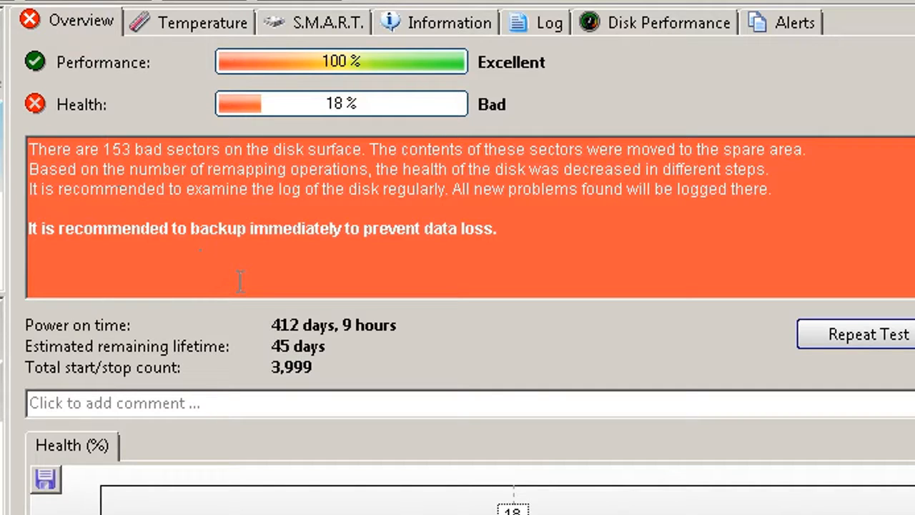
mouse_move(454, 150)
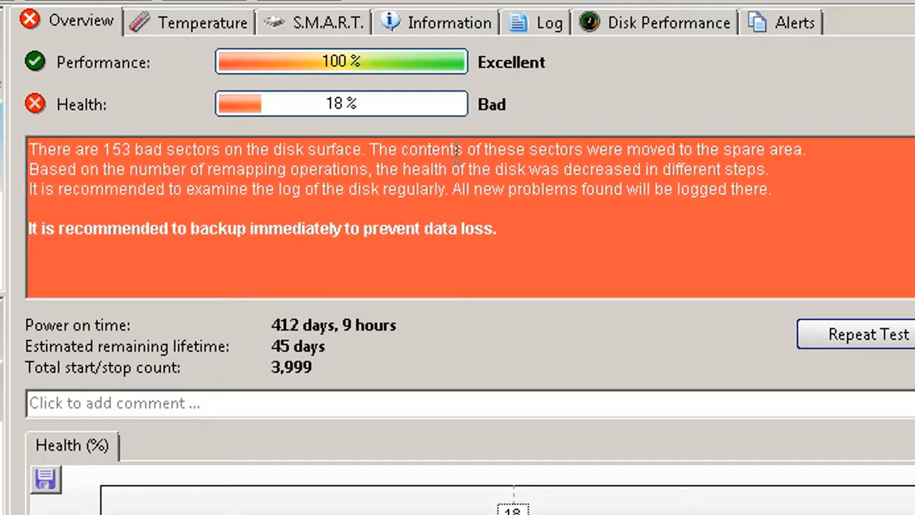
Open the WDC drive's detailed disk information after its 18% Bad overview
click(449, 22)
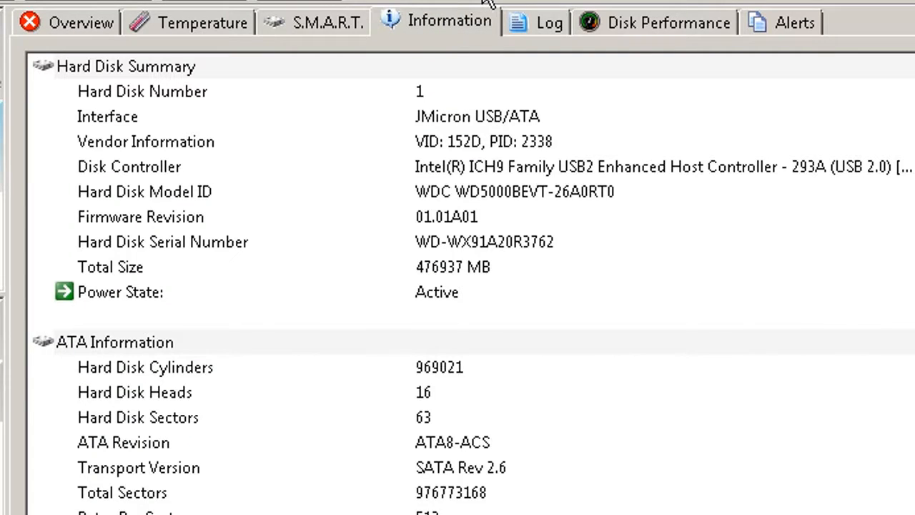
mouse_move(486, 78)
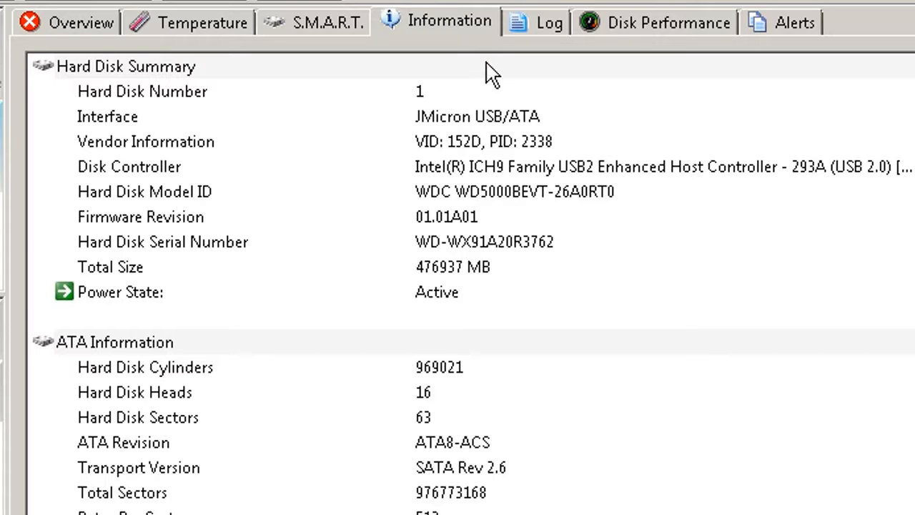
mouse_move(490, 78)
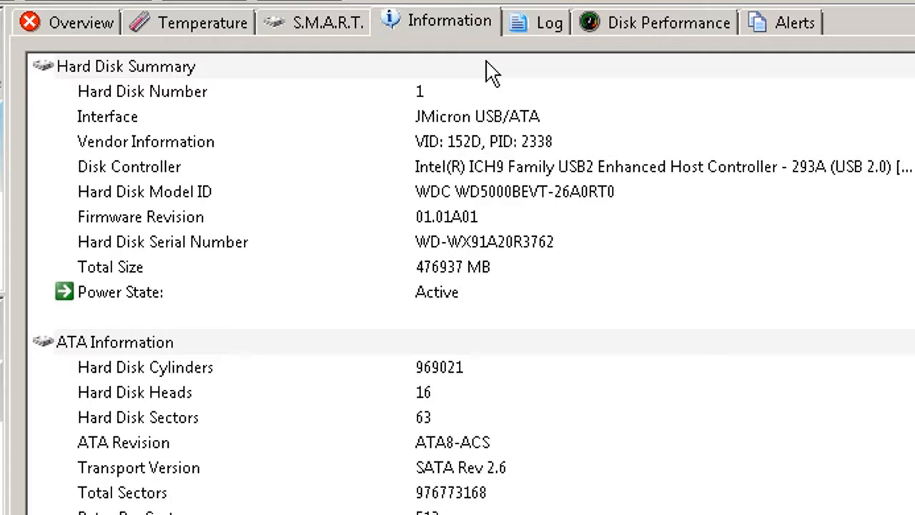
mouse_move(515, 201)
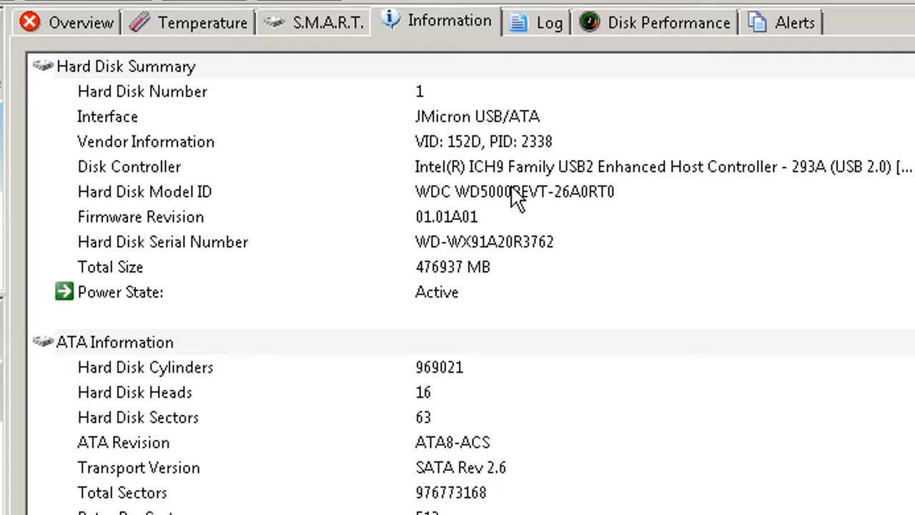
Select the Hard Disk Model ID row, then go back to the Overview tab
click(514, 191)
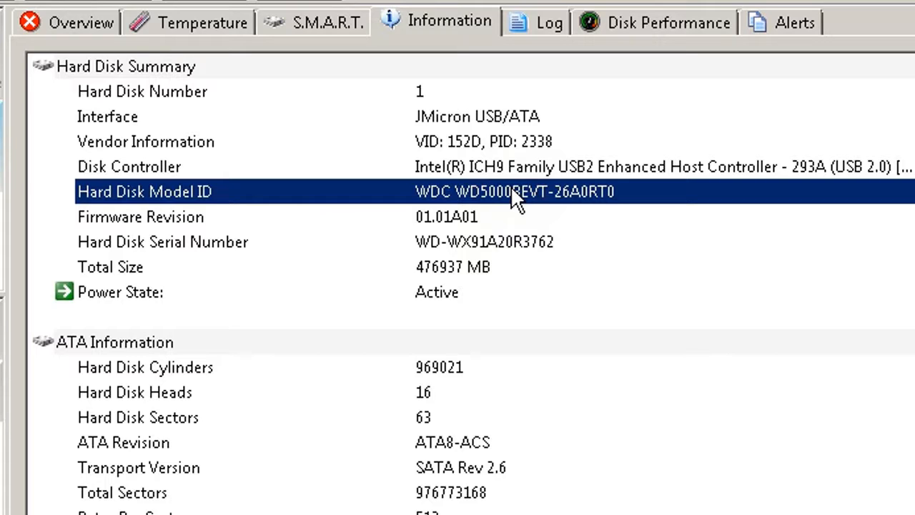
mouse_move(540, 229)
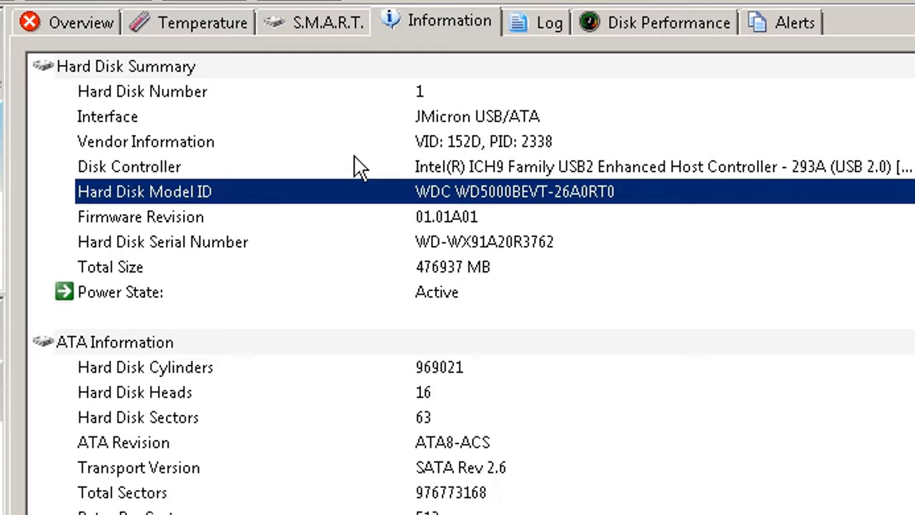
click(81, 23)
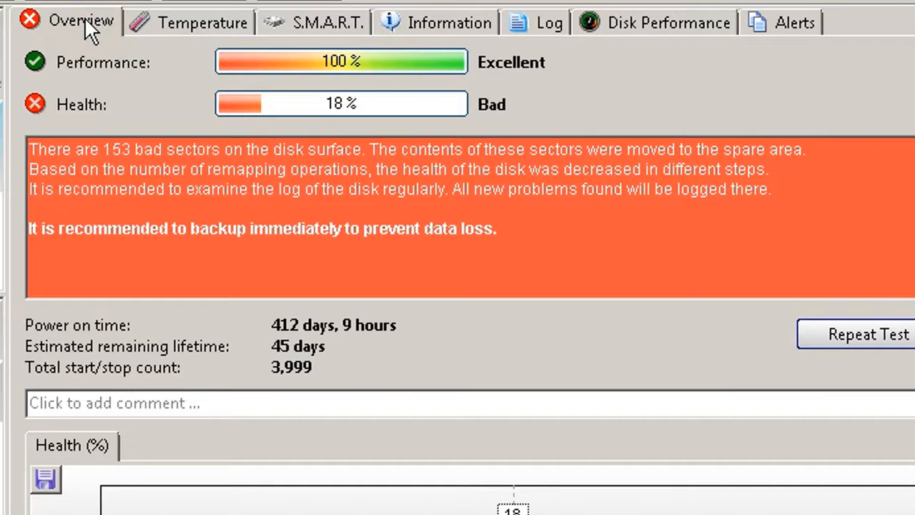